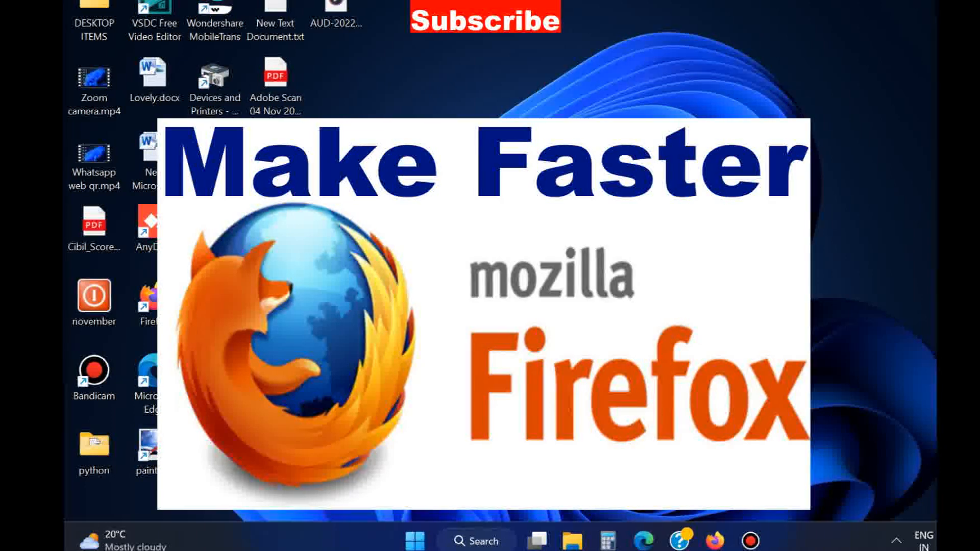
# Step: Launch Firefox and view About Firefox, confirming version 108.0.1 (64-bit) is up to date
pyautogui.click(715, 539)
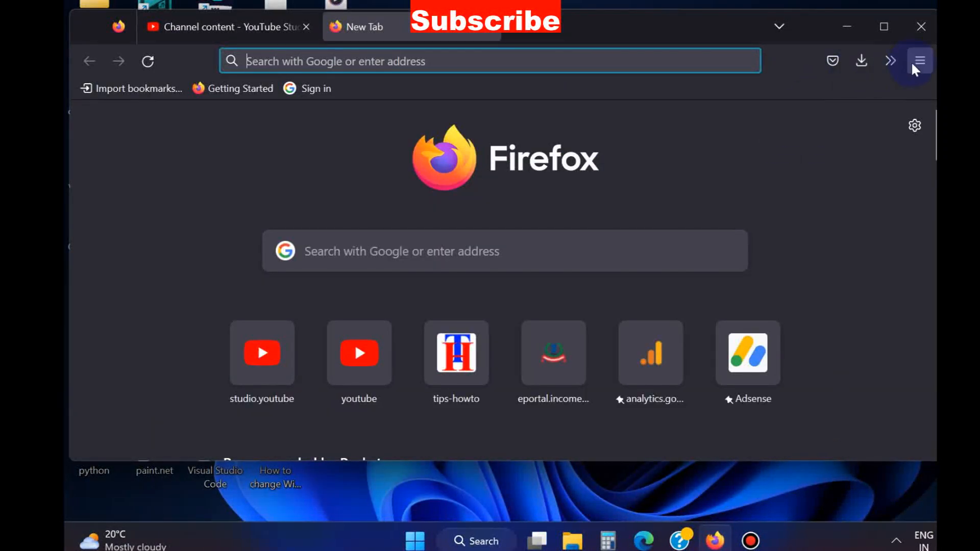
pyautogui.click(921, 60)
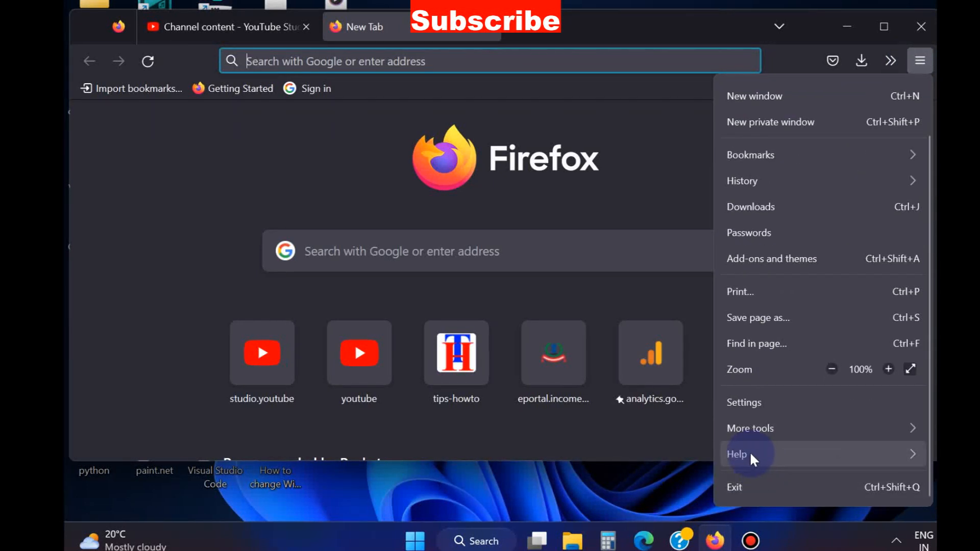
pyautogui.click(738, 454)
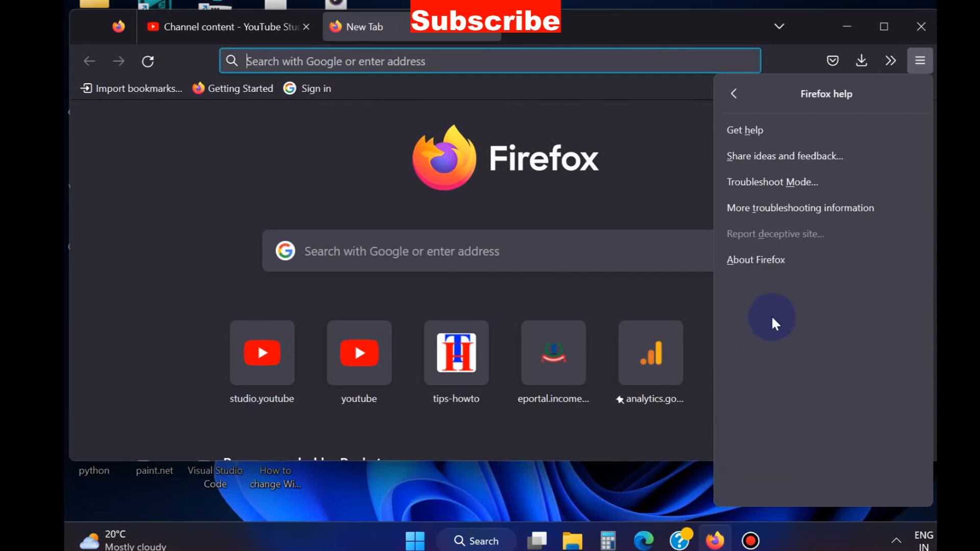
pyautogui.moveTo(762, 268)
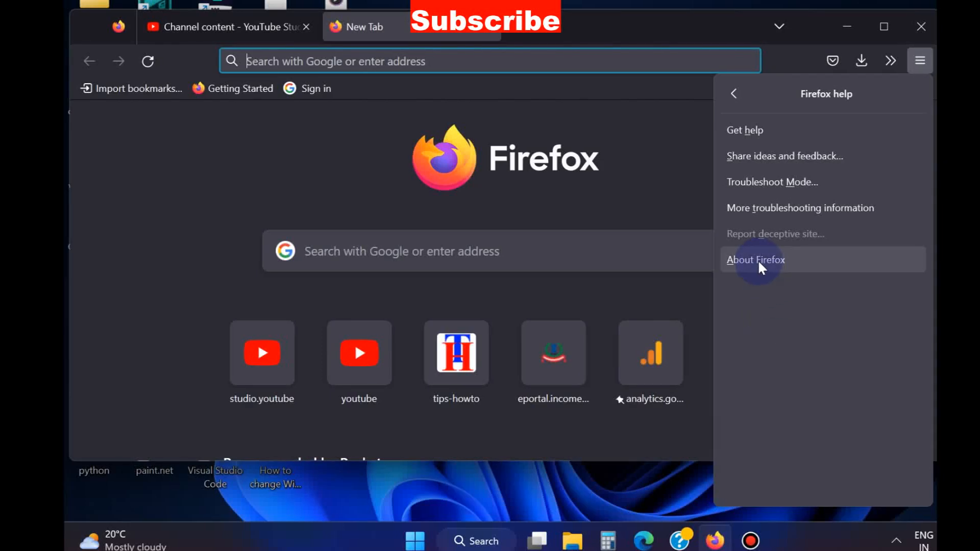
pyautogui.click(756, 260)
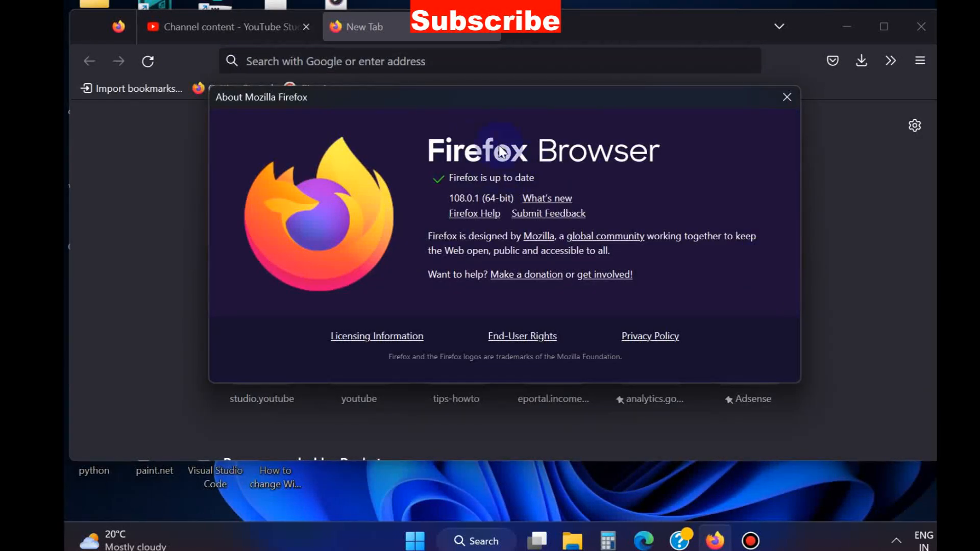
pyautogui.moveTo(494, 193)
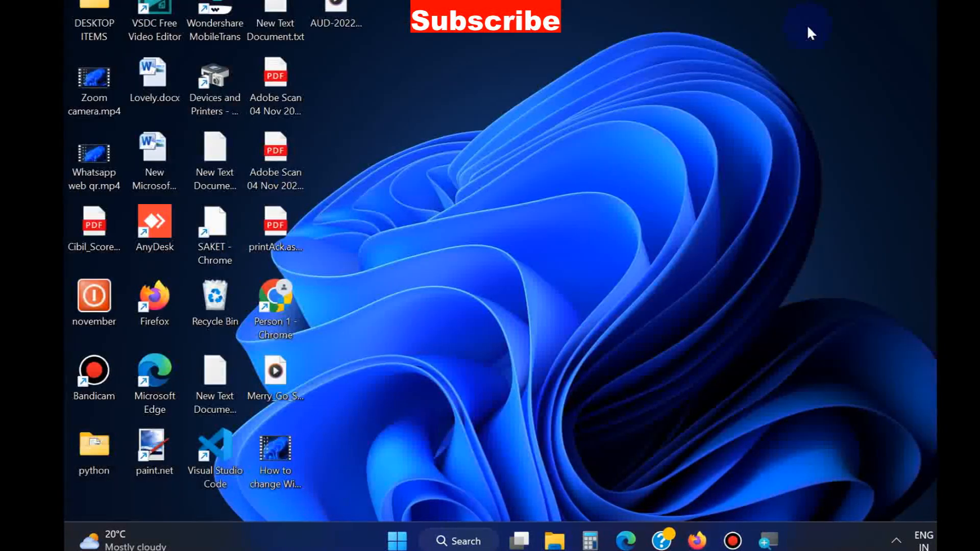
# Step: Load about:config and accept the risk to reach the advanced preferences list
pyautogui.click(699, 539)
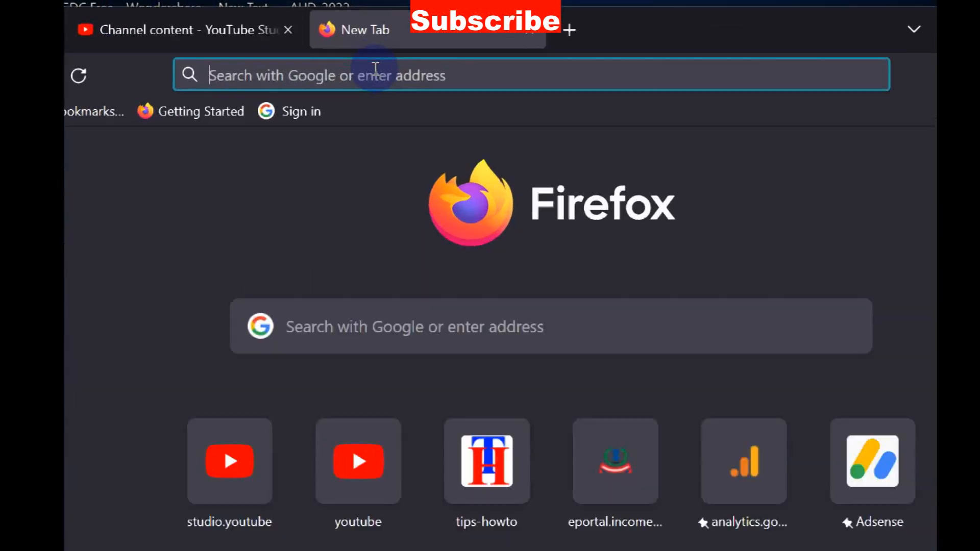
pyautogui.write('about:config')
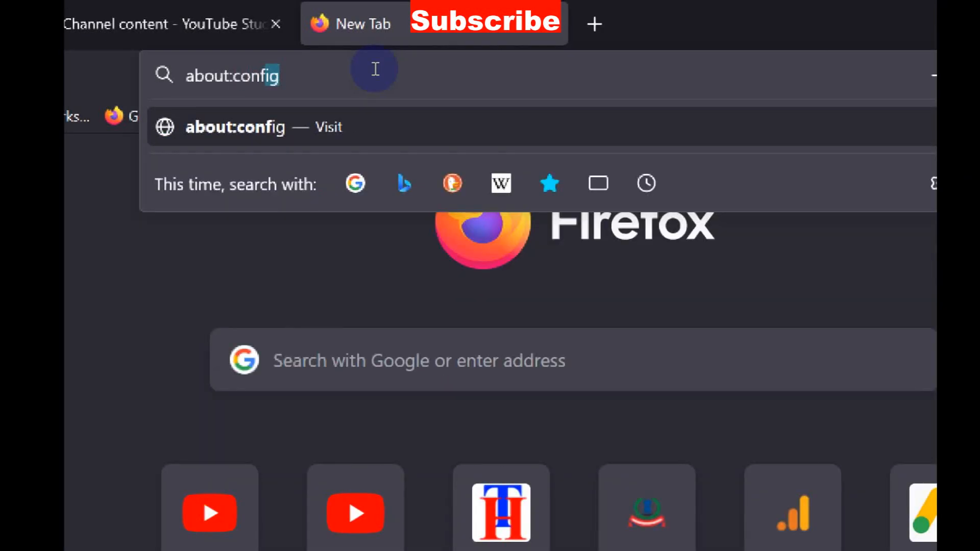
pyautogui.press('Enter')
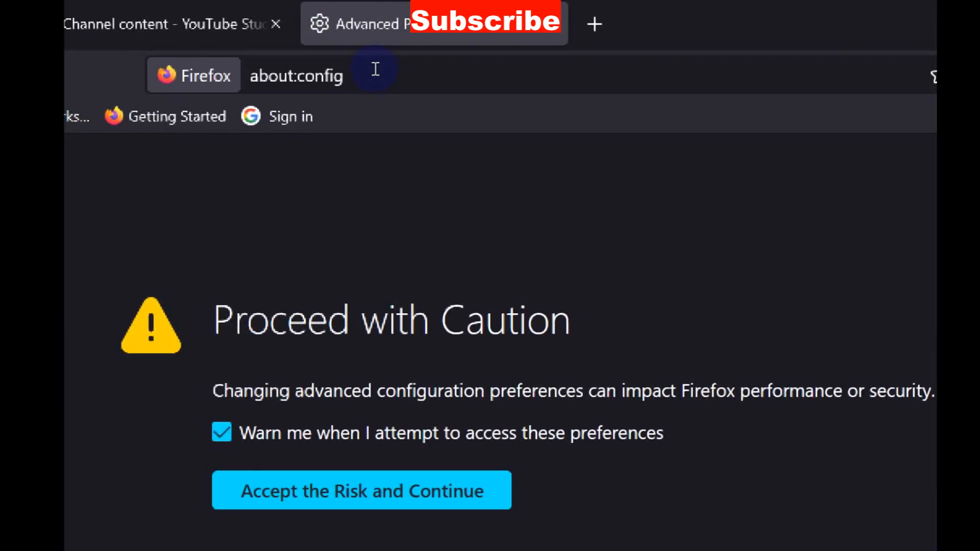
pyautogui.moveTo(365, 181)
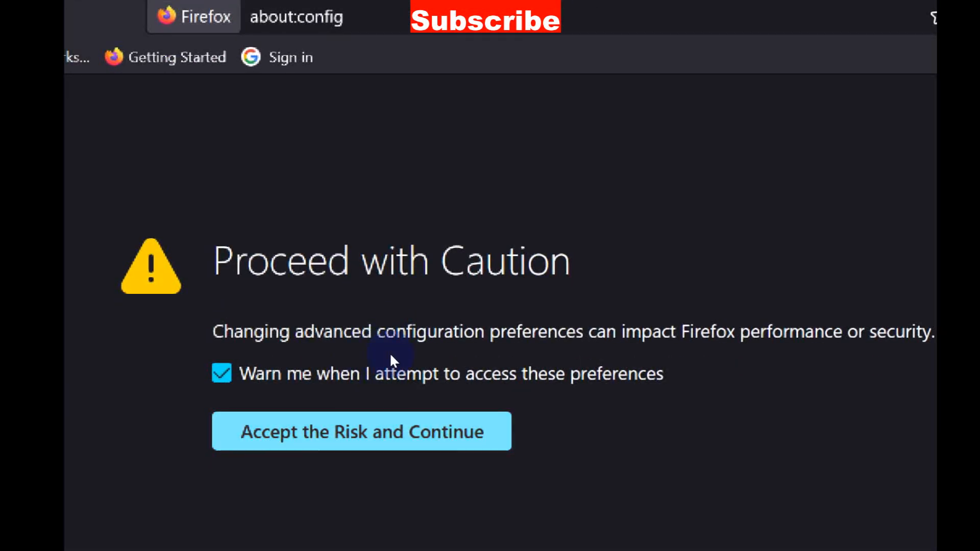
pyautogui.click(362, 431)
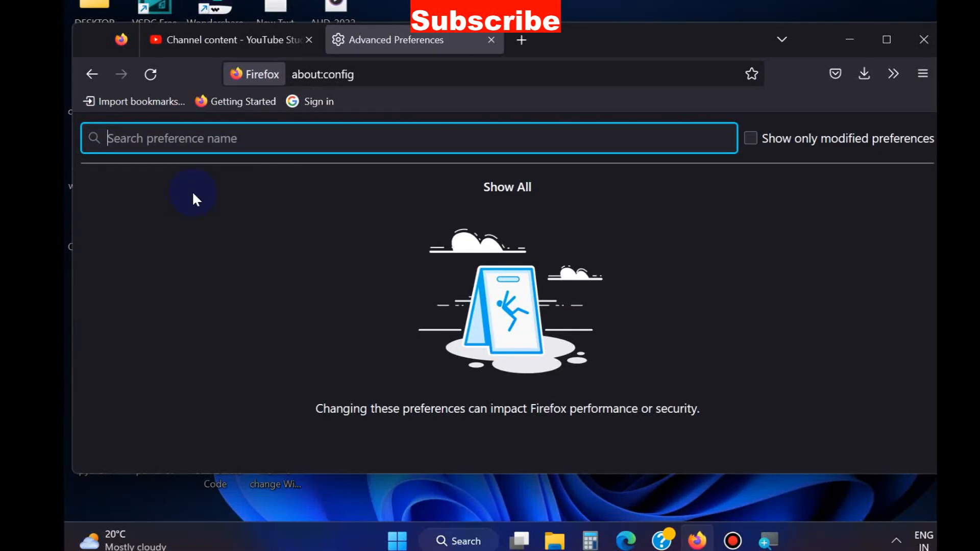
# Step: Find accessibility.force_disabled and set its value to 1
pyautogui.write('accessibility.force_disabled')
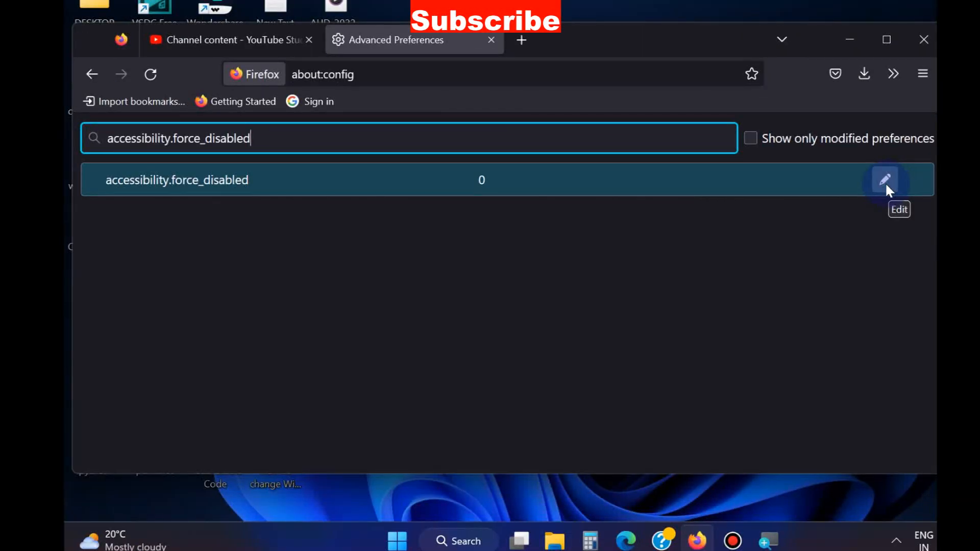
pyautogui.click(888, 182)
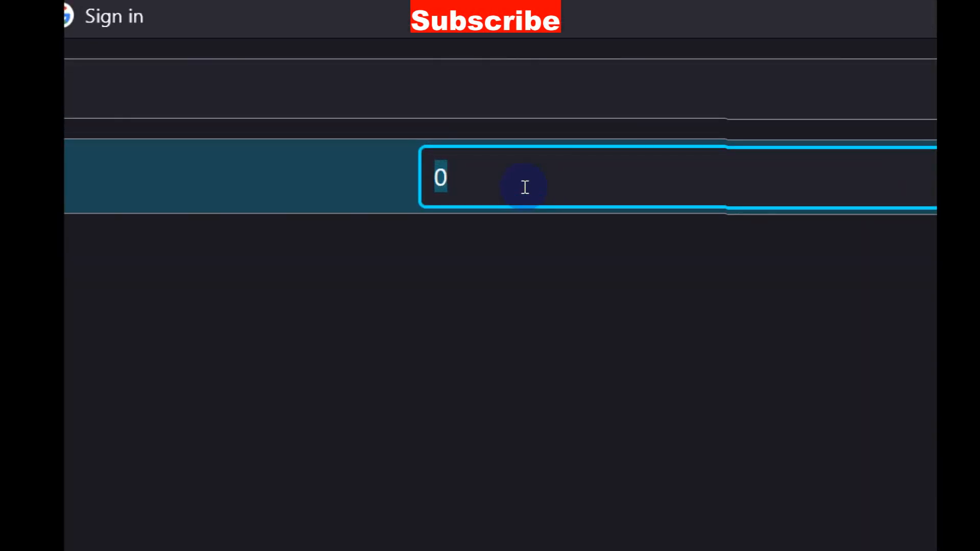
pyautogui.write('1')
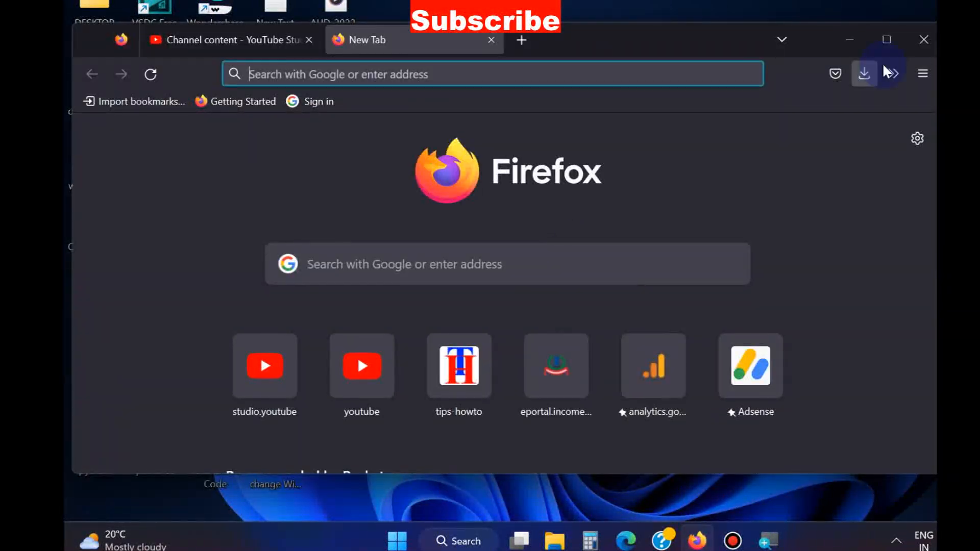
# Step: Go to Settings > Privacy & Security and scroll to Cookies and Site Data
pyautogui.click(923, 73)
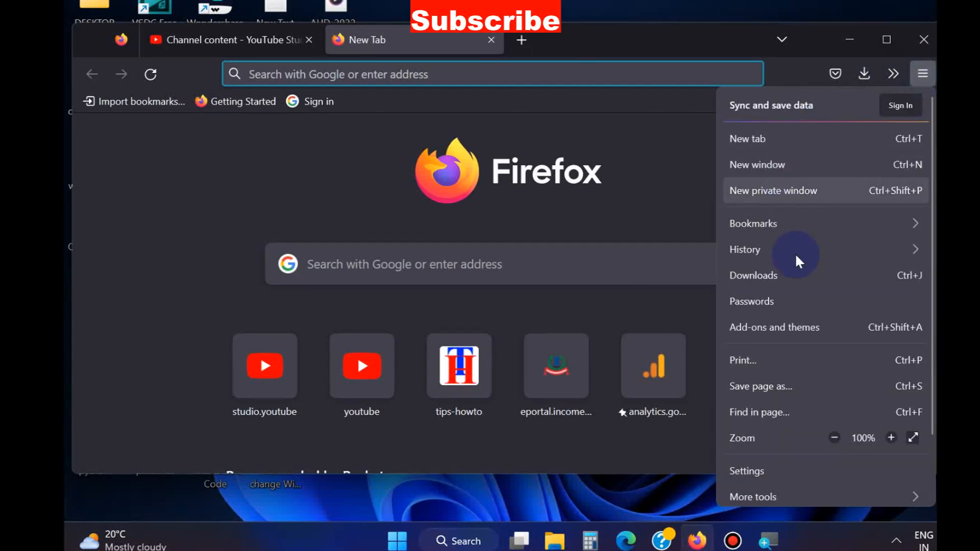
pyautogui.moveTo(752, 475)
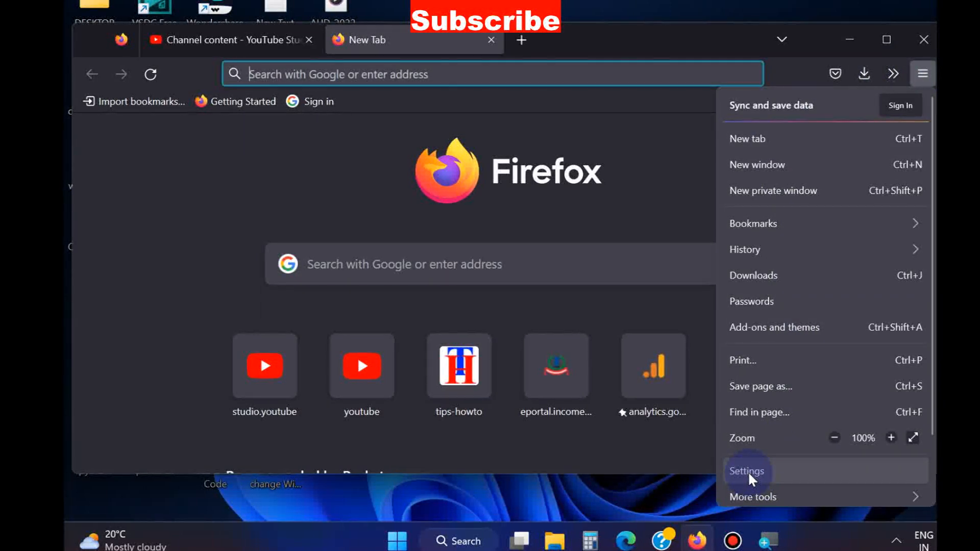
pyautogui.click(748, 472)
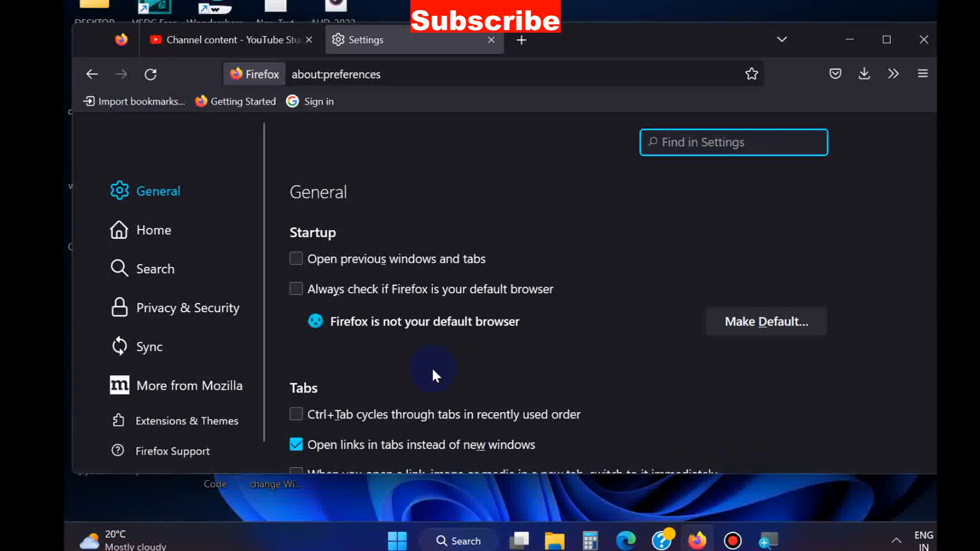
pyautogui.click(180, 308)
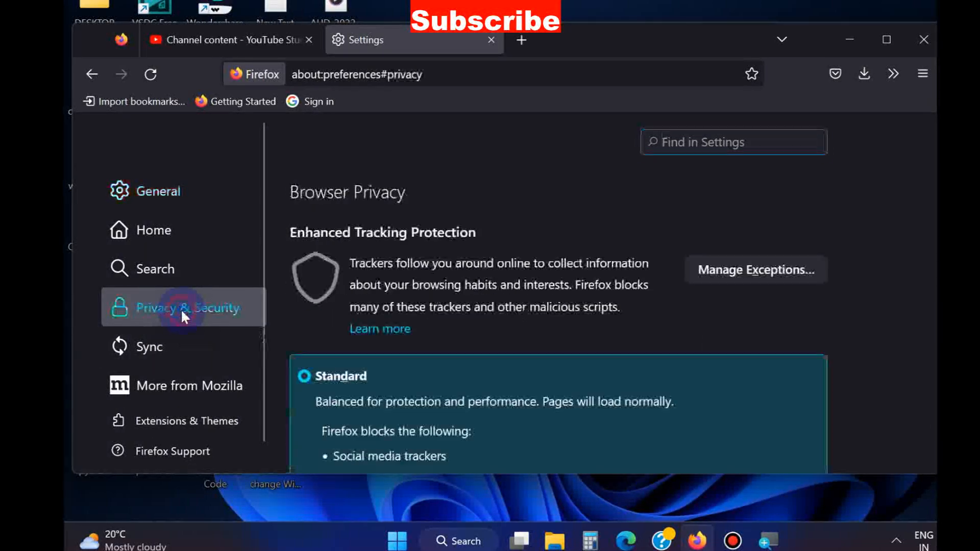
pyautogui.scroll(-3)
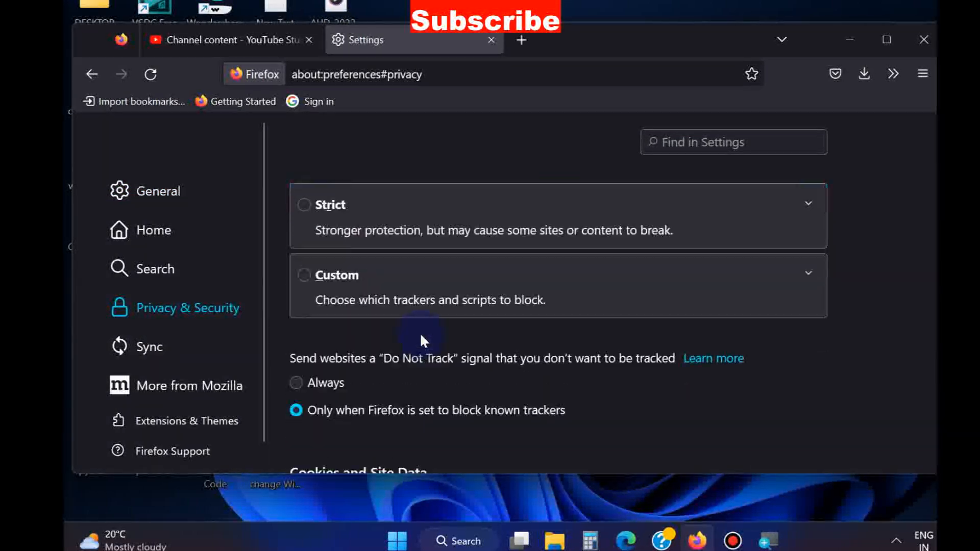
pyautogui.scroll(-3)
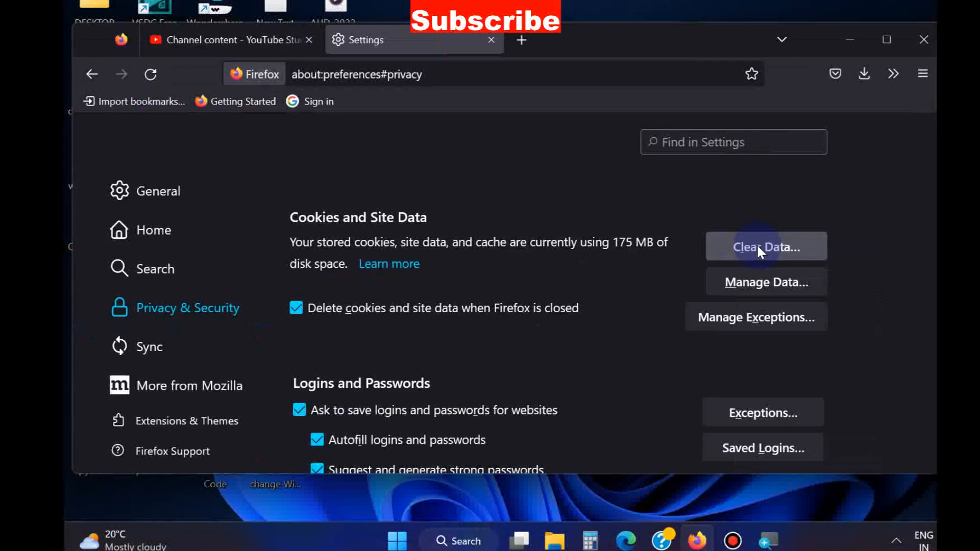
# Step: Clear Data with both cookies/site data and cached web content checked
pyautogui.click(766, 246)
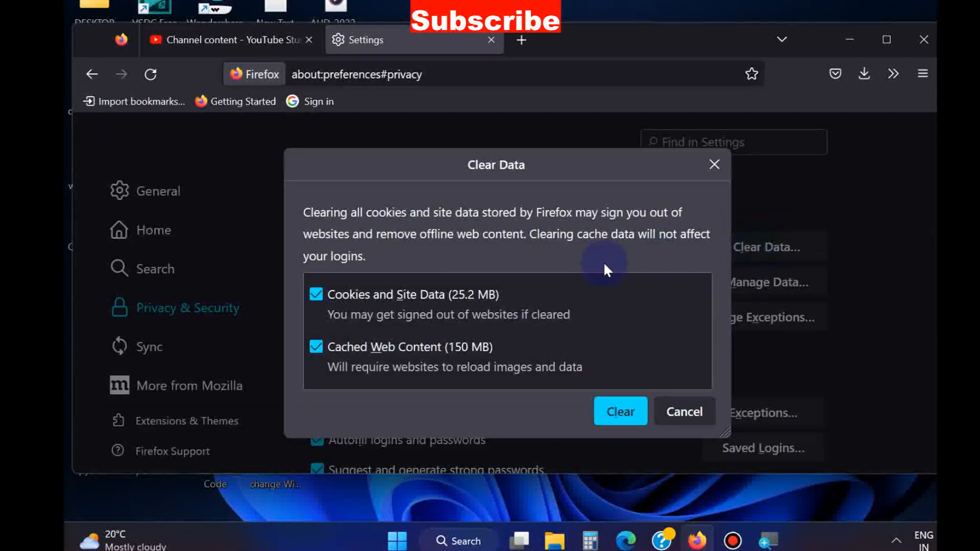
pyautogui.moveTo(314, 313)
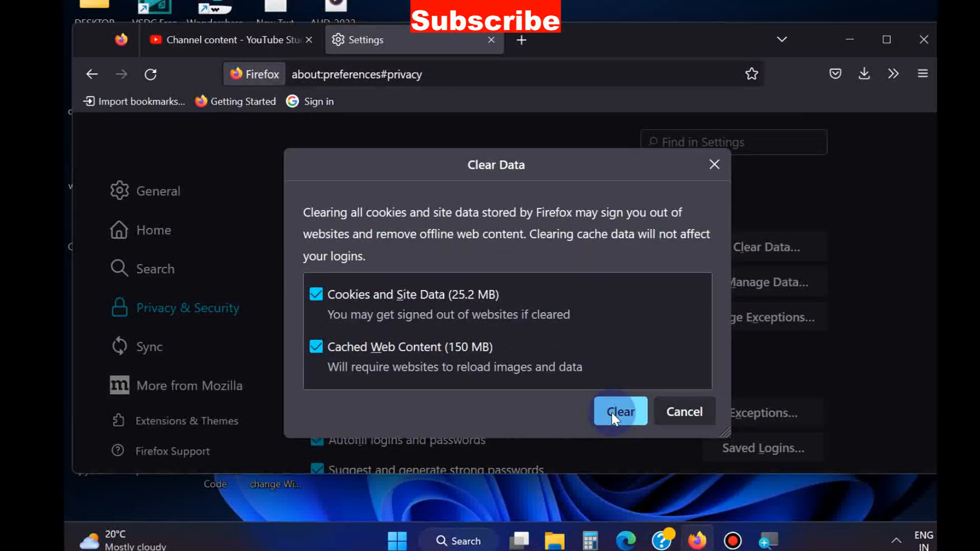
pyautogui.click(620, 411)
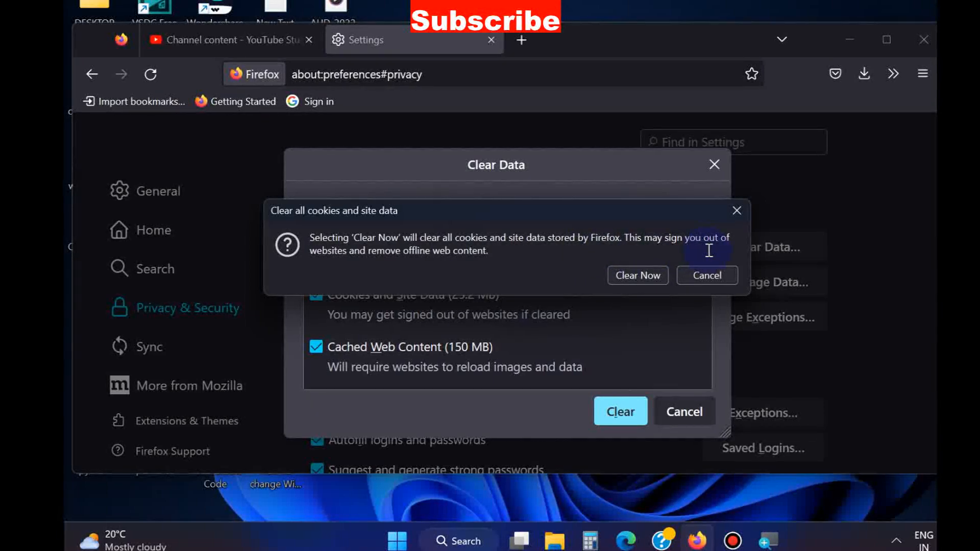
pyautogui.moveTo(409, 261)
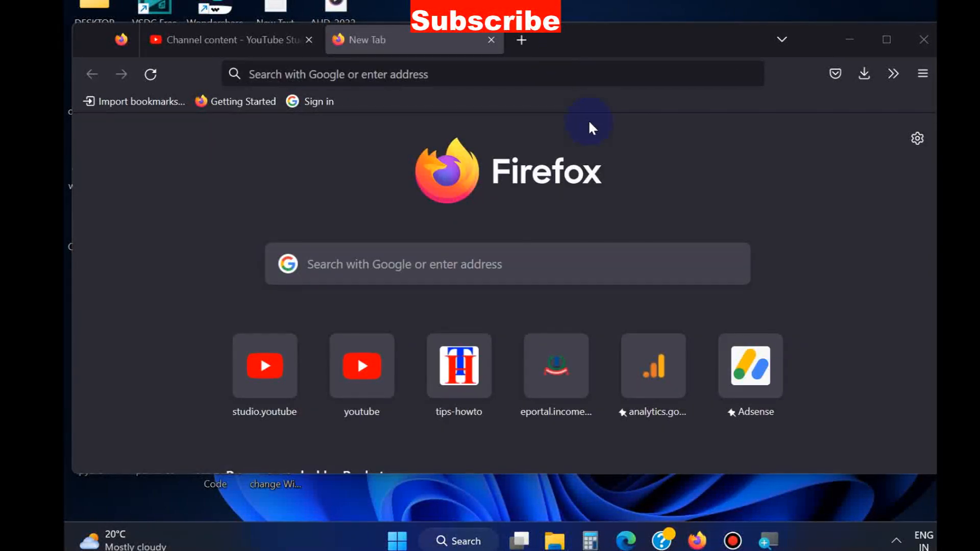
# Step: In Add-ons and themes, switch off the TubeBuddy extension toggle
pyautogui.click(923, 74)
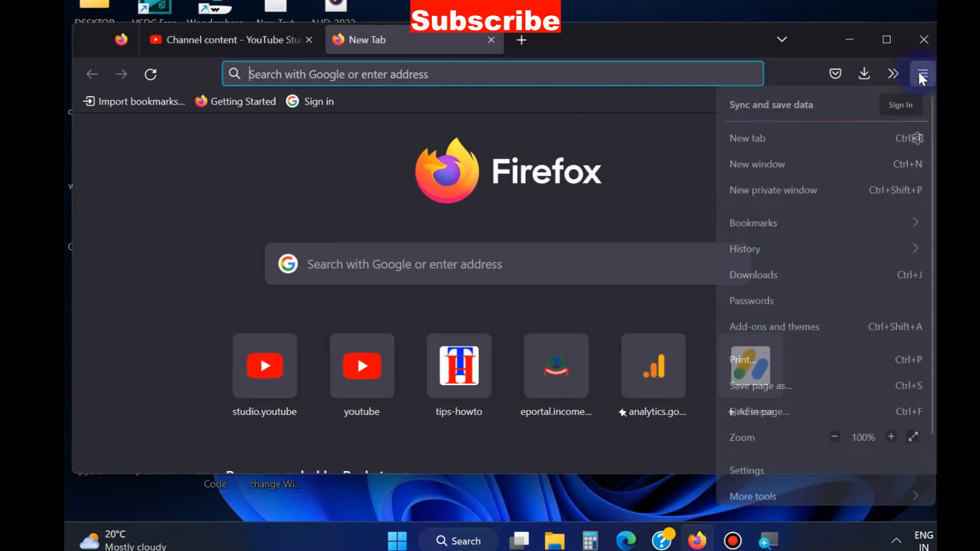
pyautogui.moveTo(770, 334)
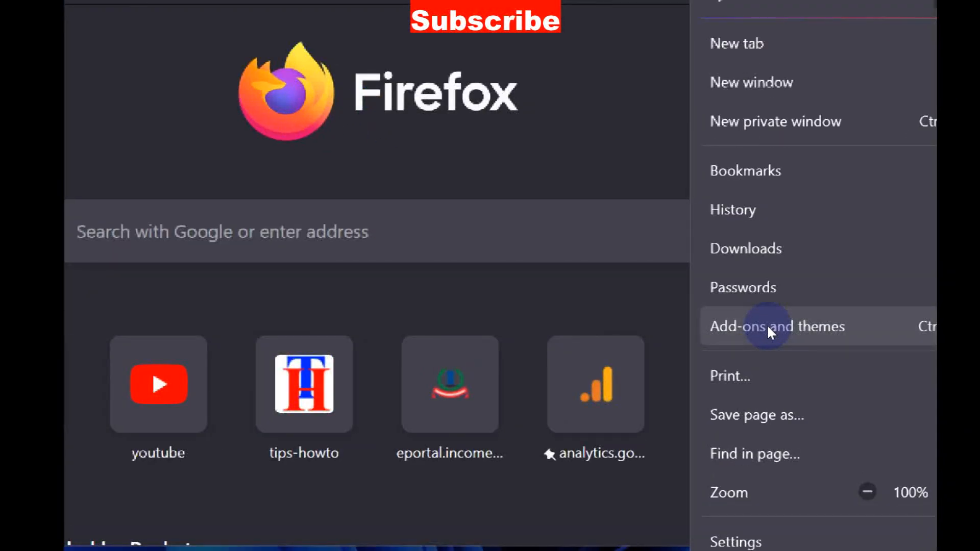
pyautogui.click(766, 327)
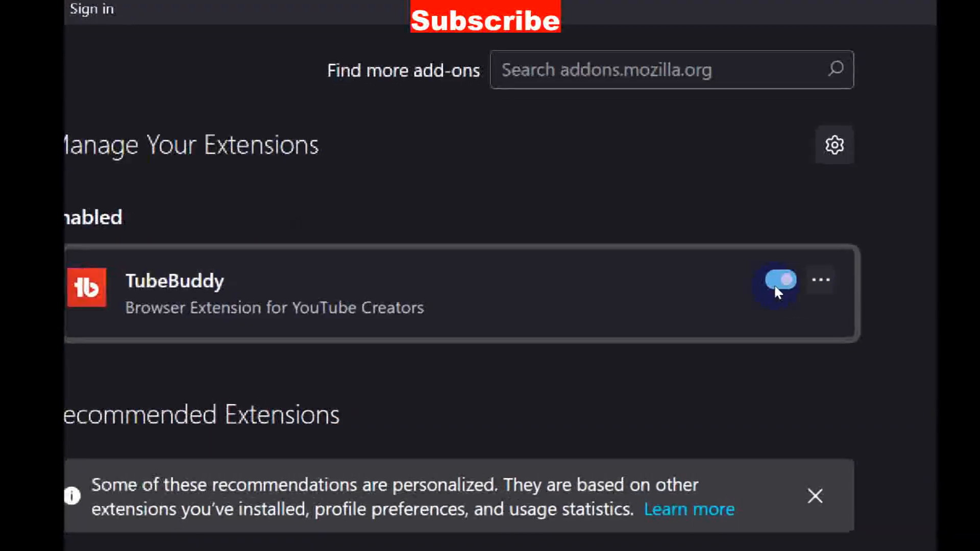
pyautogui.click(778, 282)
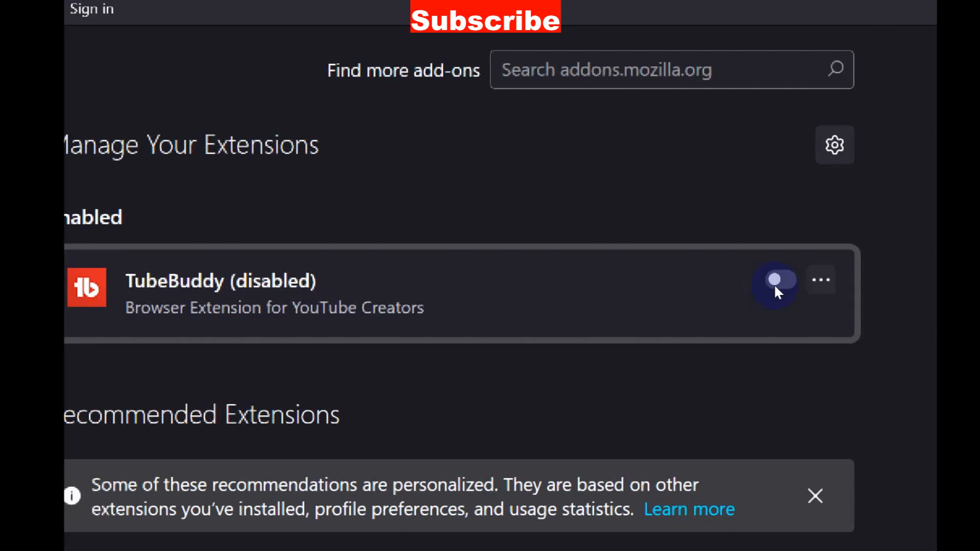